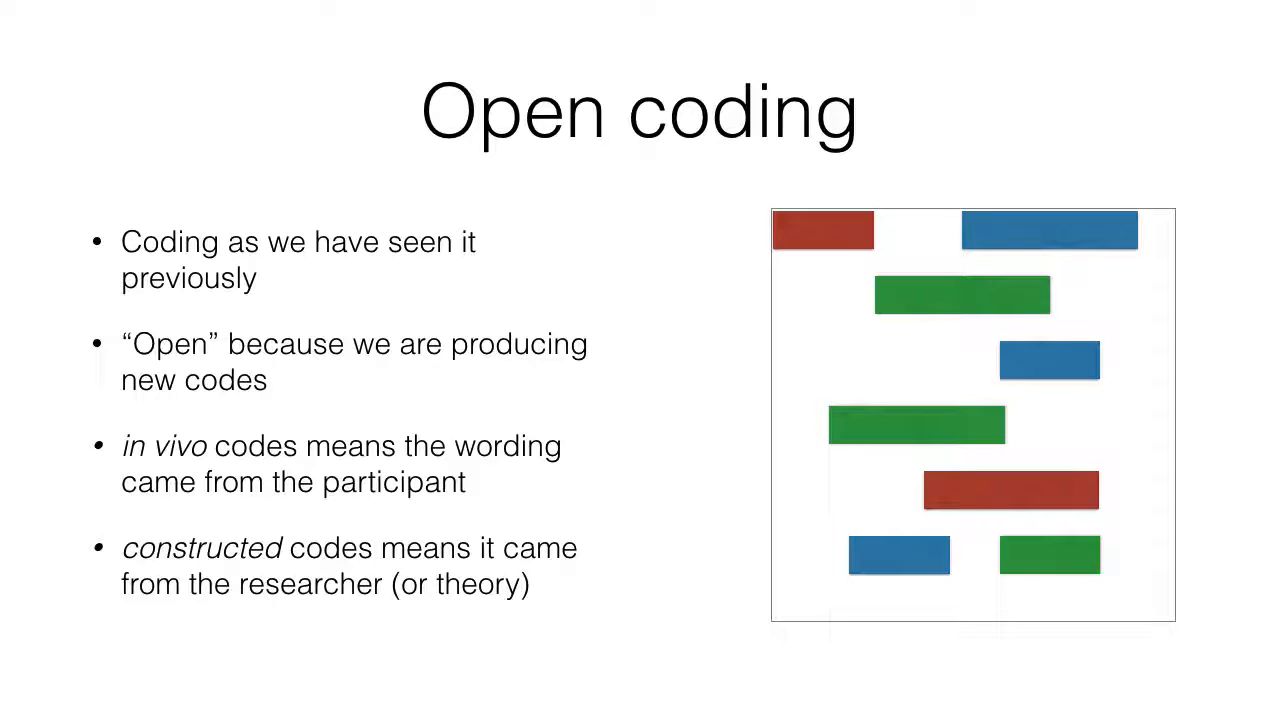
key(Right)
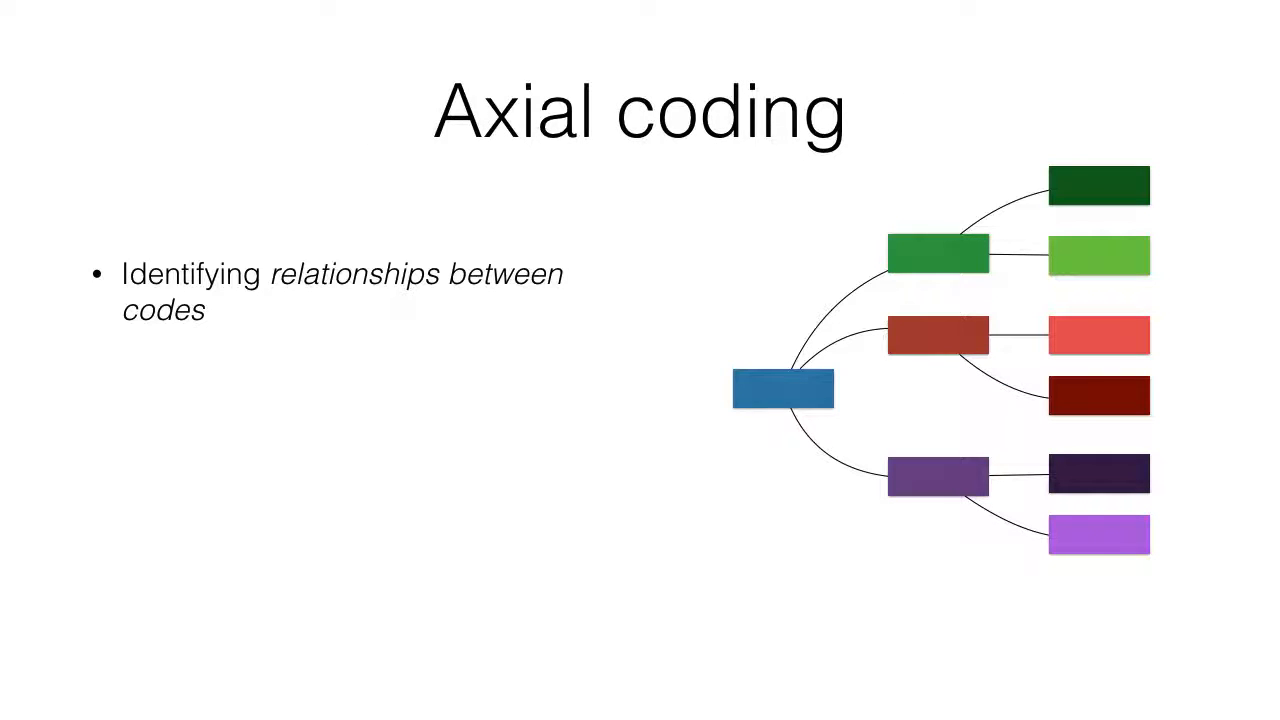
key(Right)
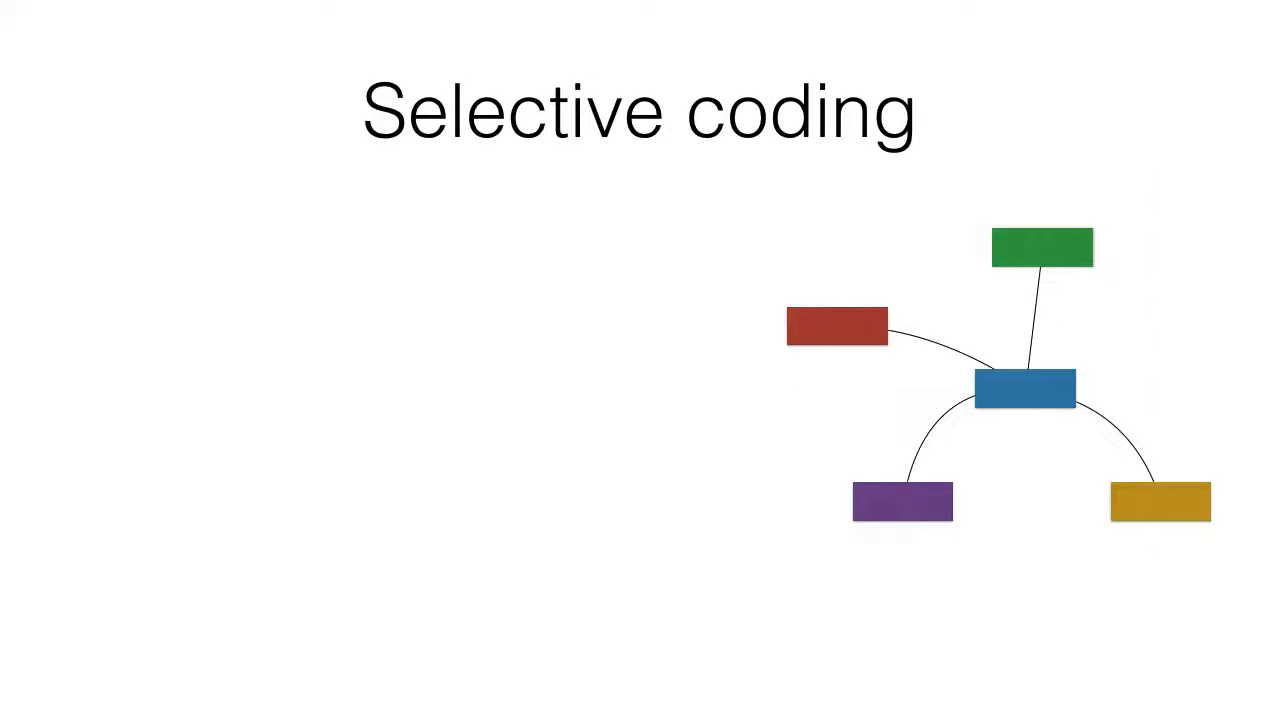
key(Right)
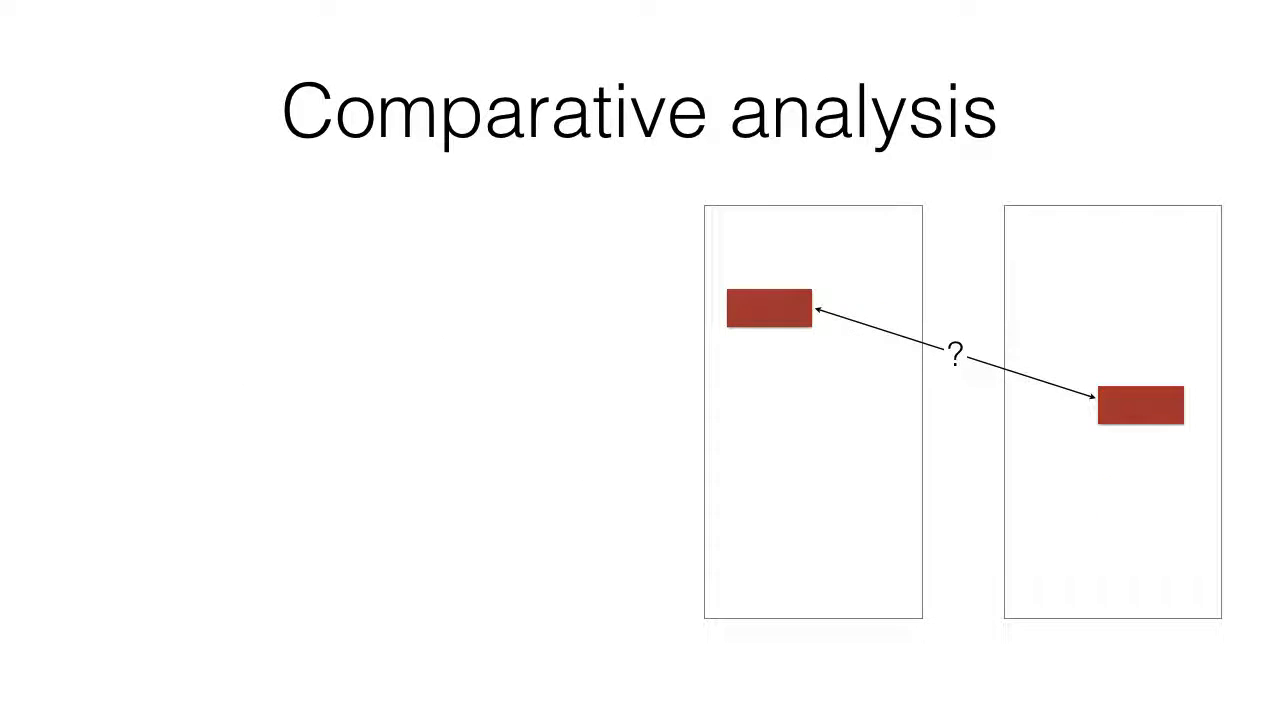